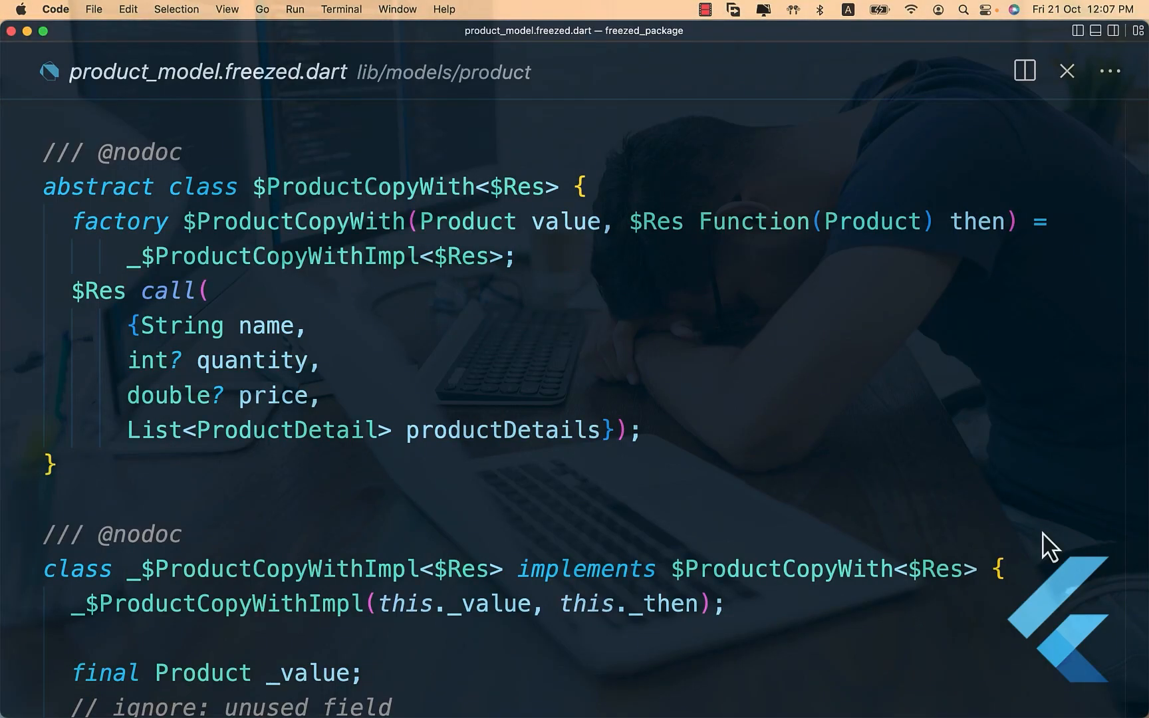
Name the new folder under lib/models 'product' for the Product model
scroll("down", 3)
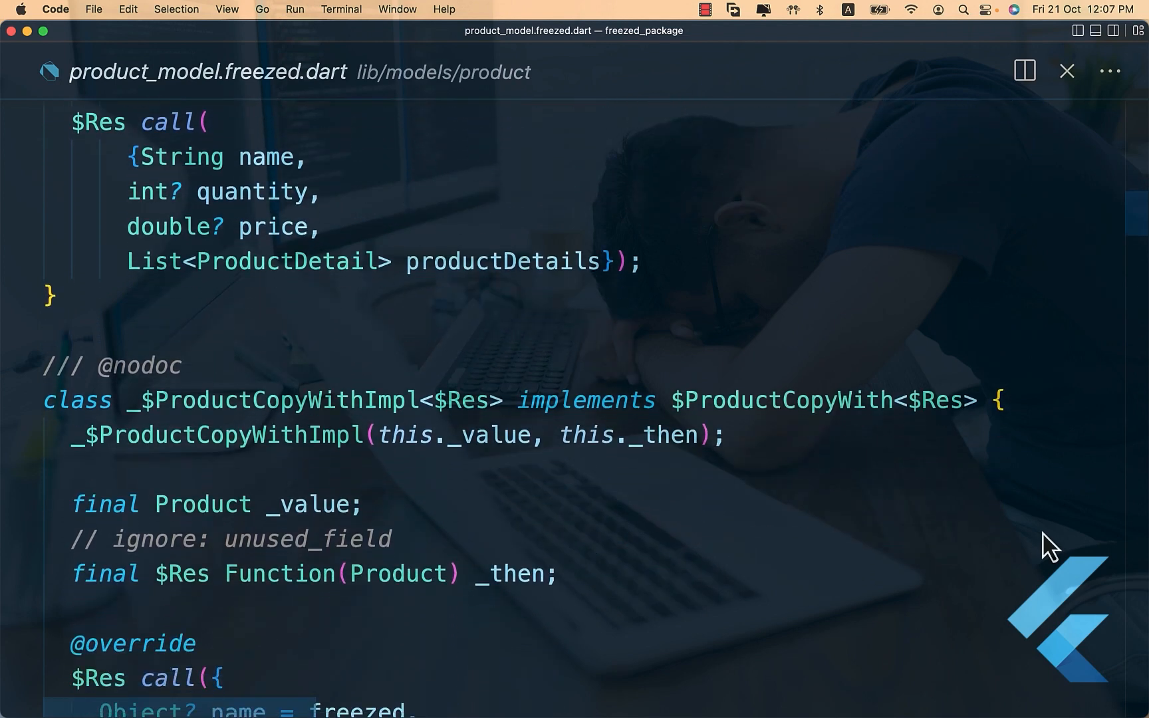
scroll("down", 3)
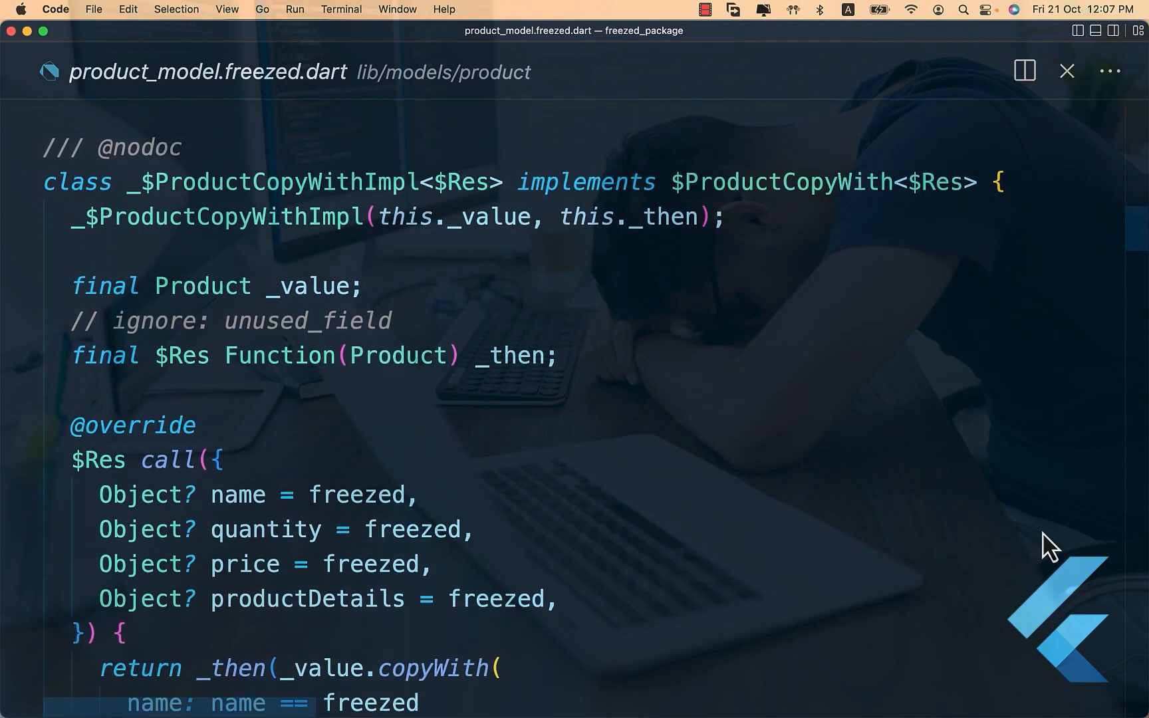
scroll("down", 3)
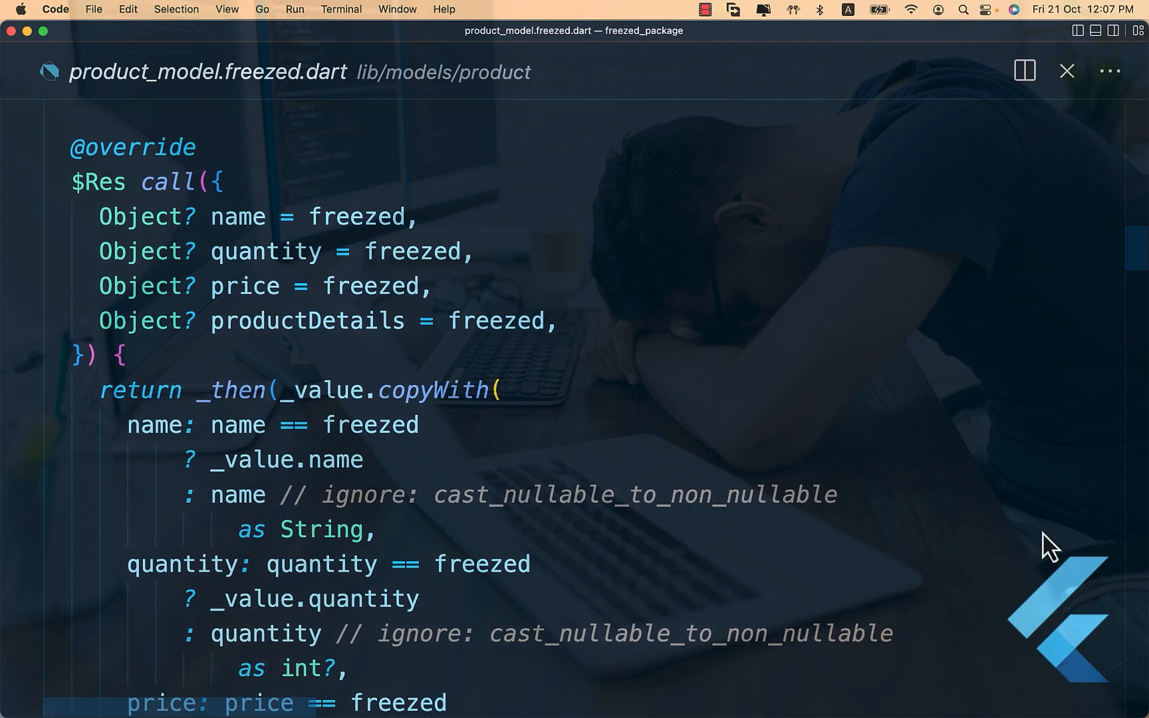
scroll("down", 3)
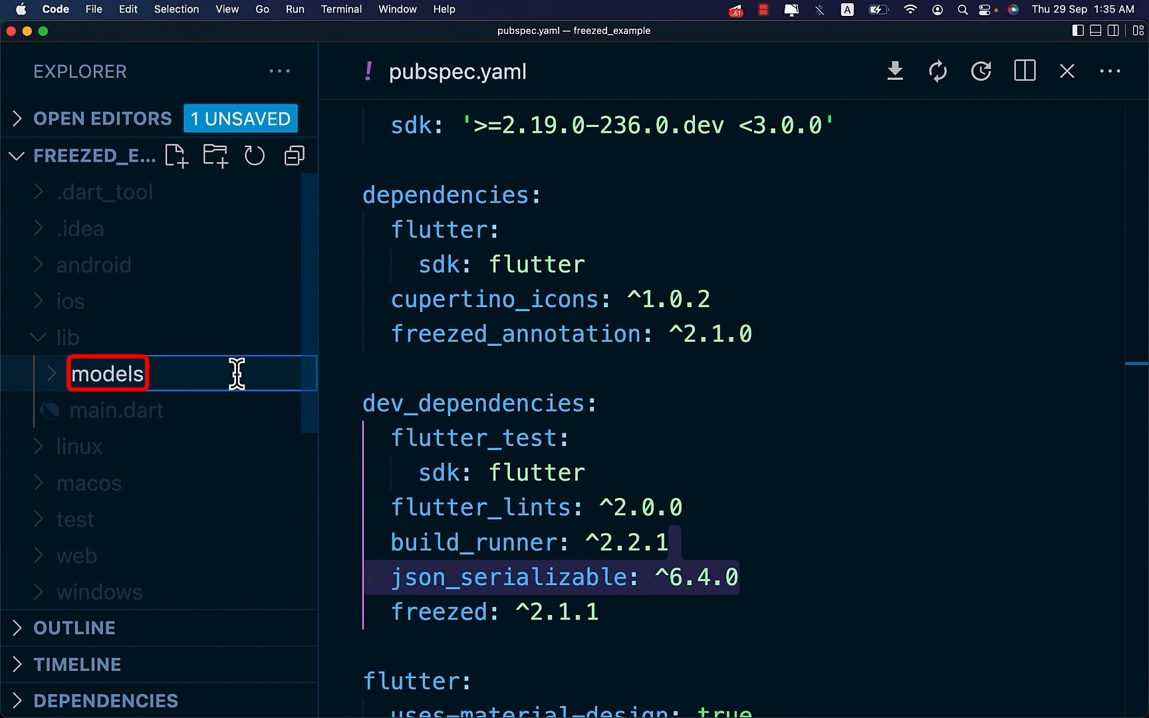
type("product with _$Product {")
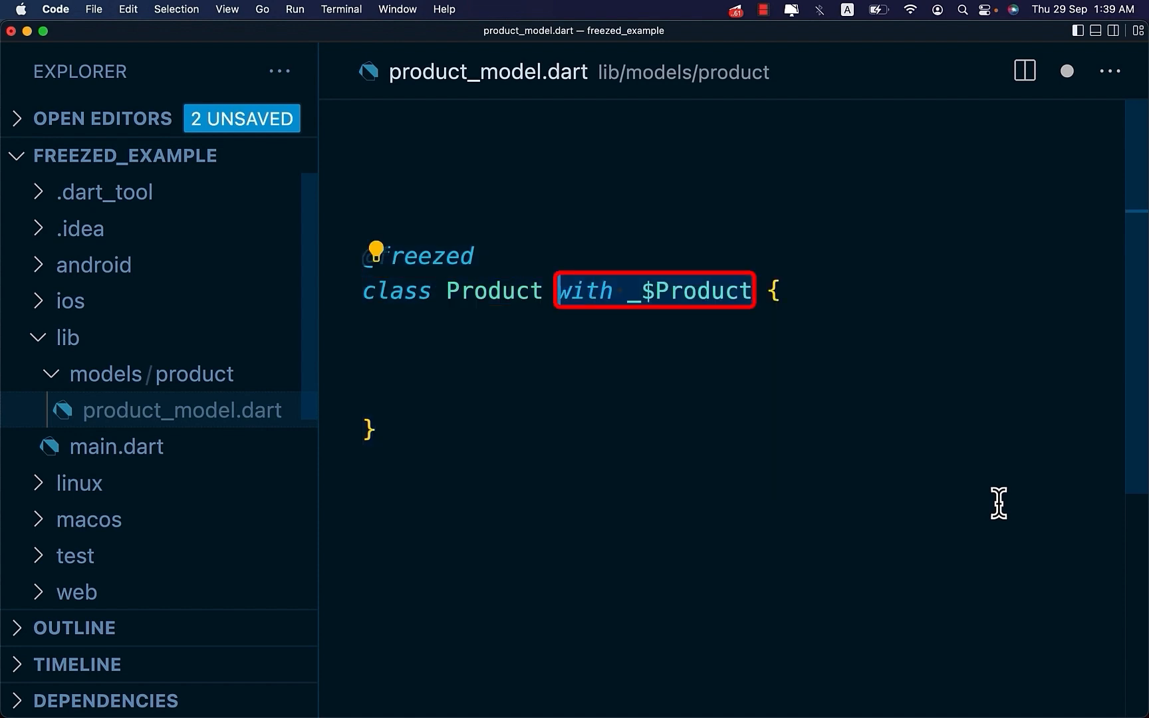
type("const factory Product() = _Product;")
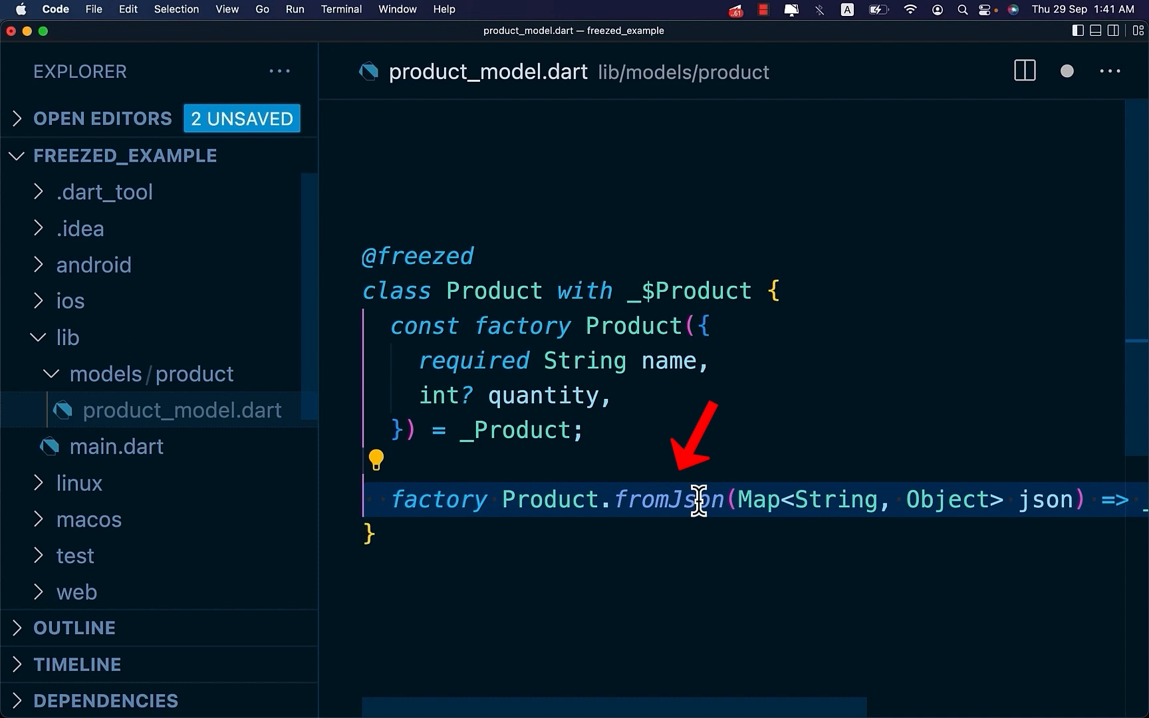
scroll("right", 3)
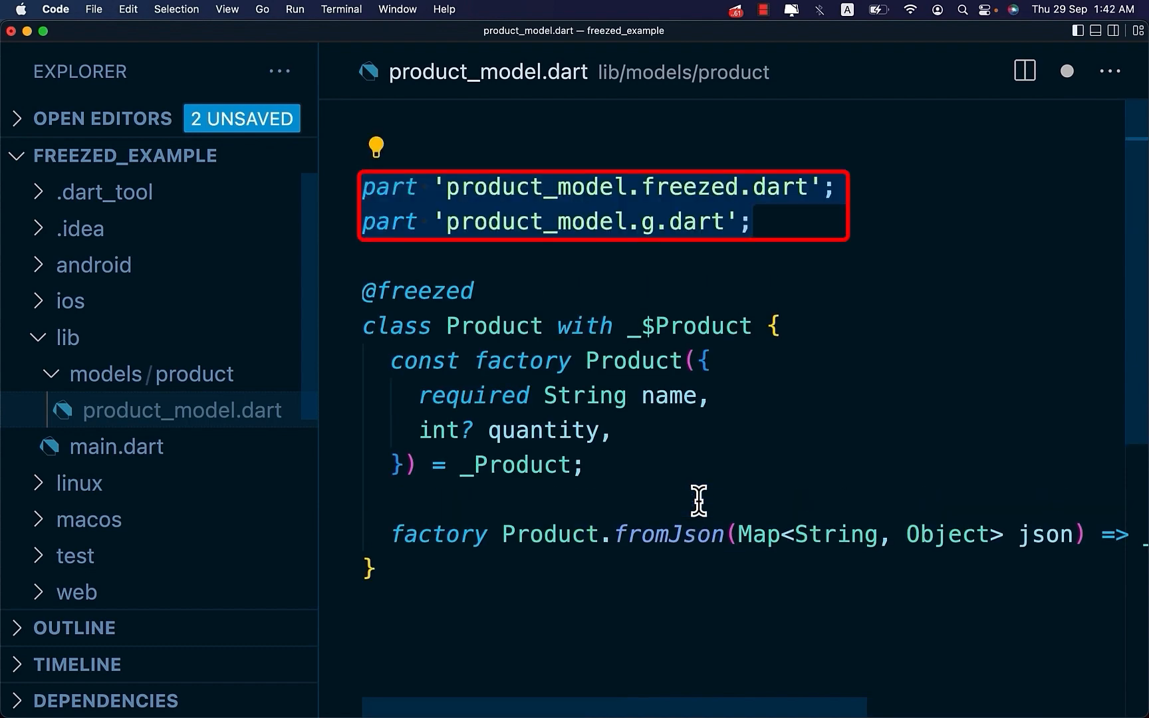
Add import 'package:flutter/foundation.dart'; at the top of product_model.dart
type("import 'package:flutter/foundation.dart';")
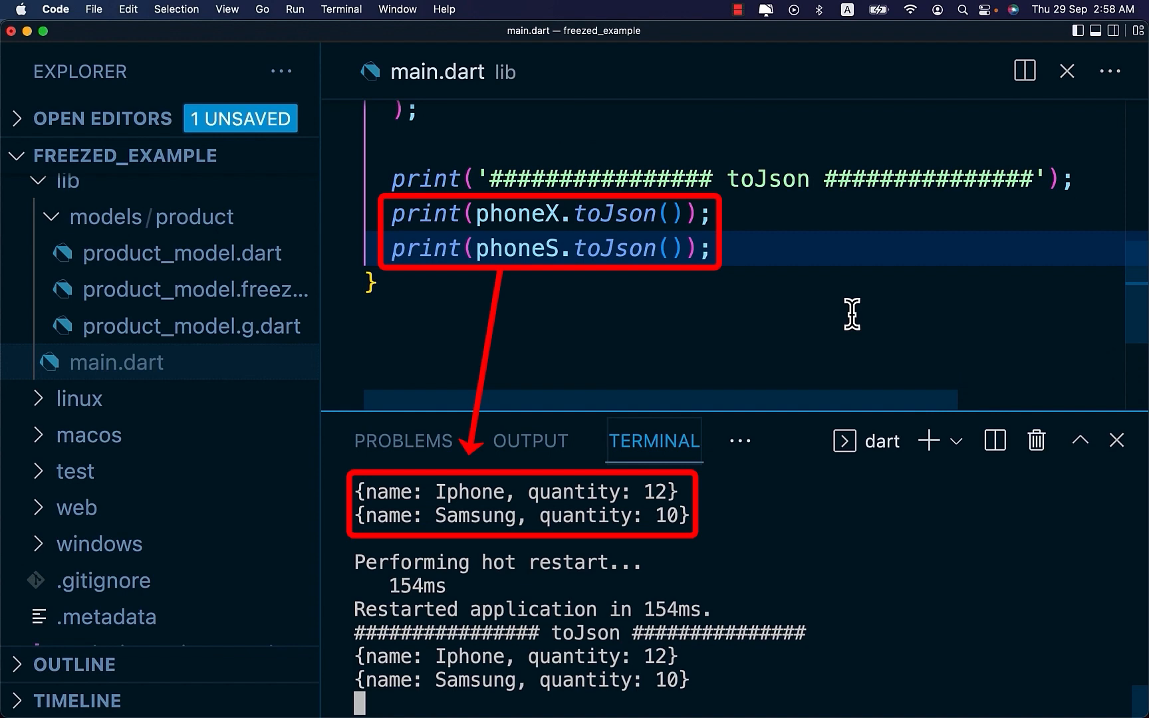
Return to product_model.dart after checking the toJson terminal output
left_click(183, 253)
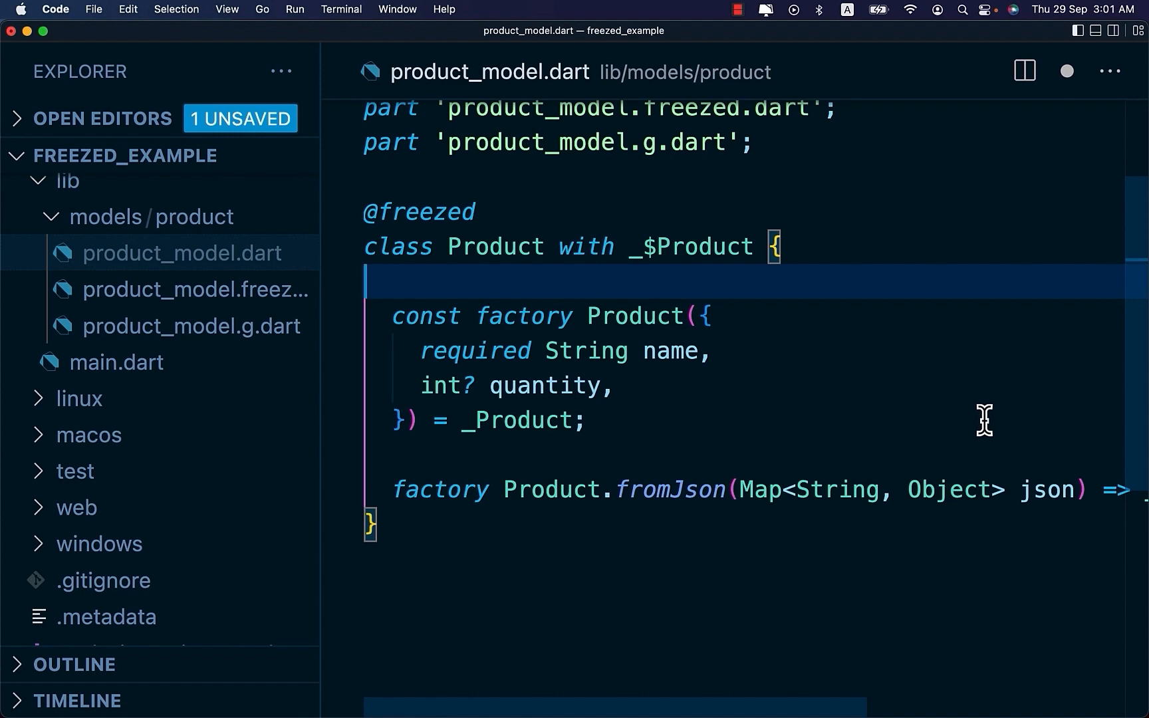
Add the private const Product._(); constructor and an optional double? price field to Product
type("const Product._();")
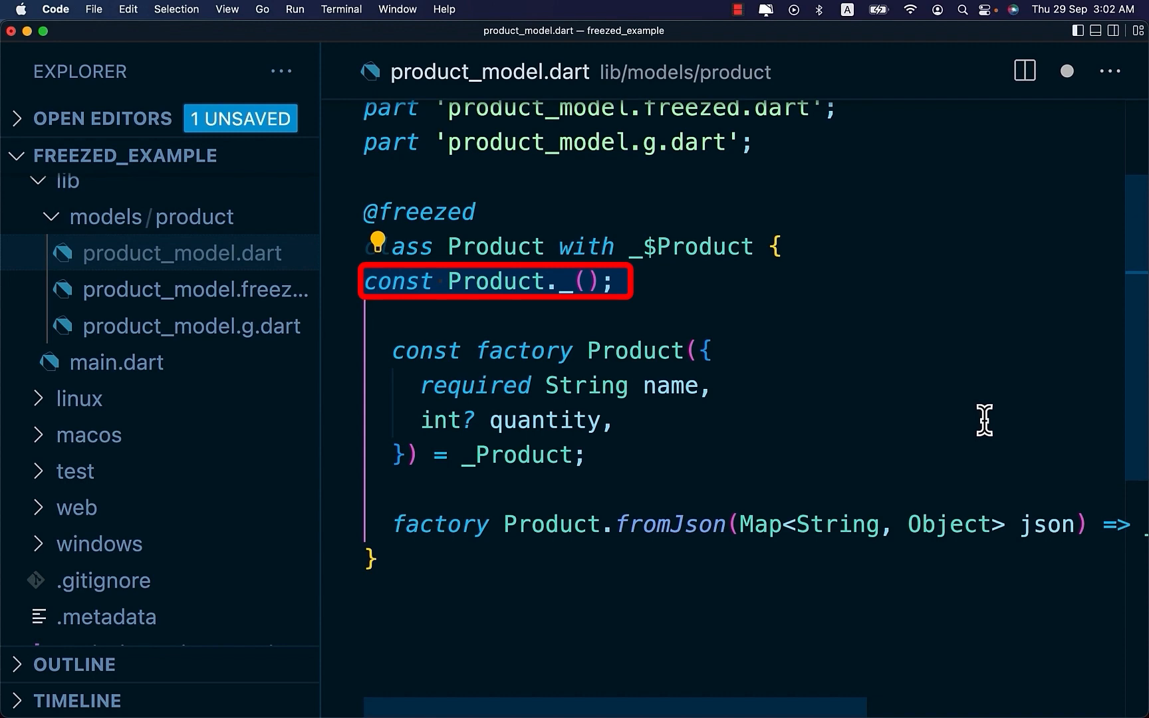
type("double? price,")
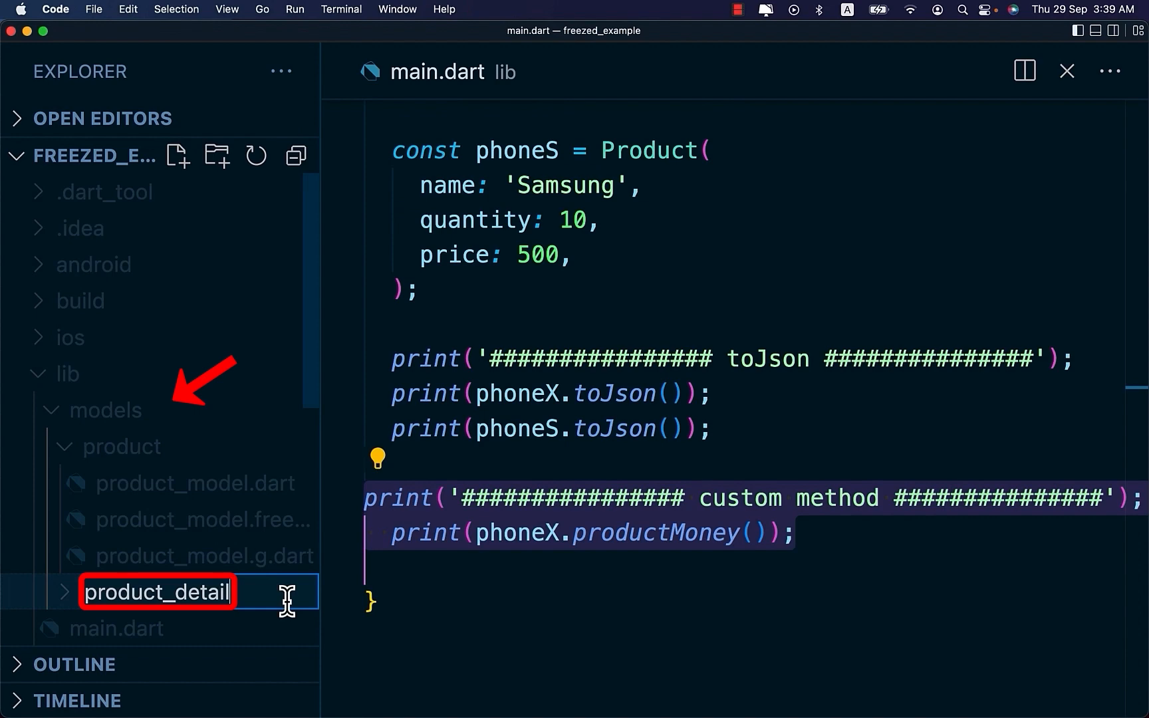
type("products_detail.dart")
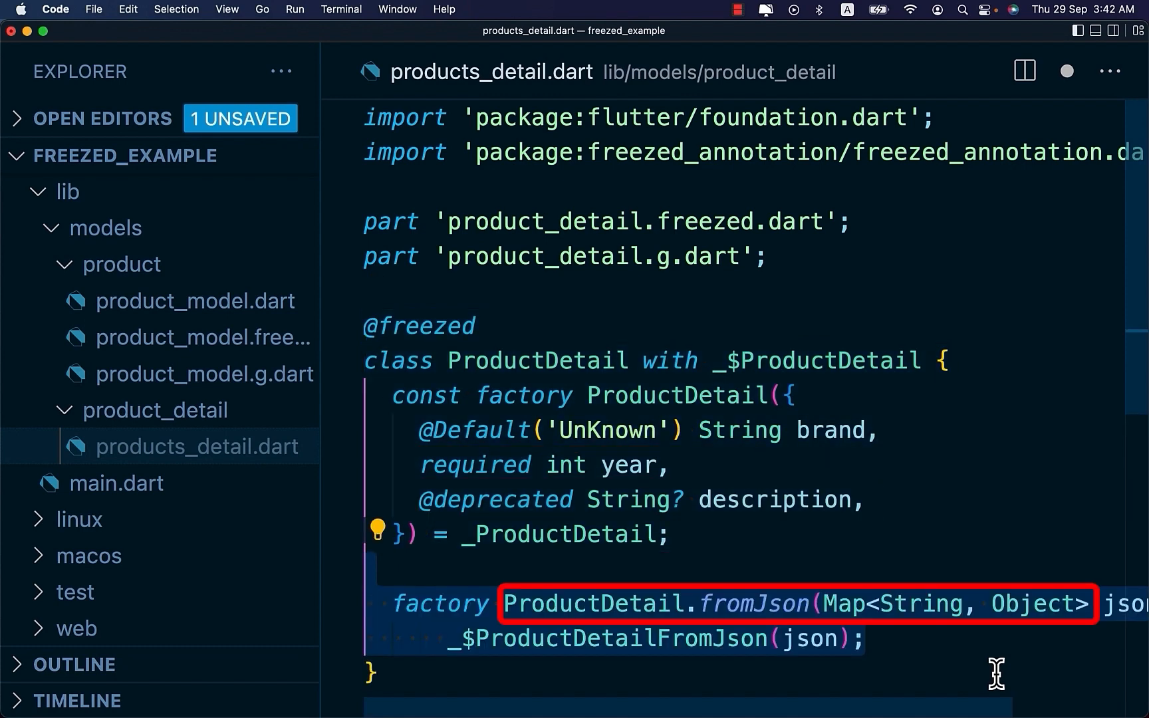
left_click(196, 300)
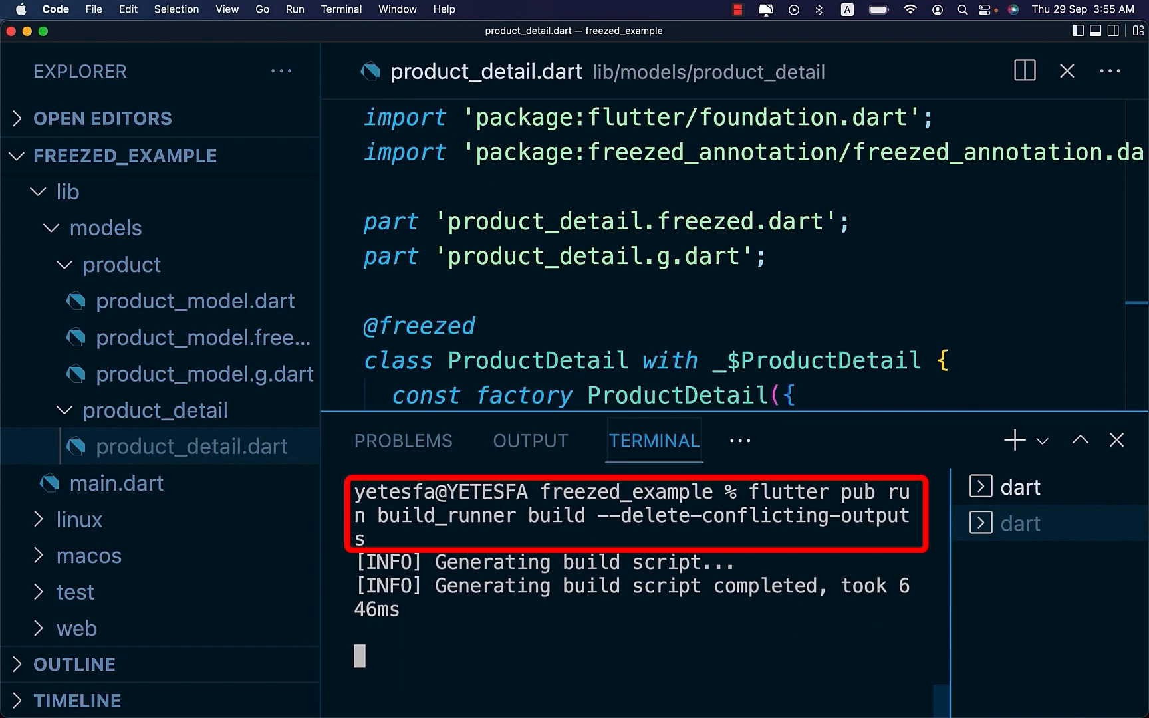
Add required List<ProductDetail> productDetails to Product and view it in product_model.freezed.dart
left_click(194, 269)
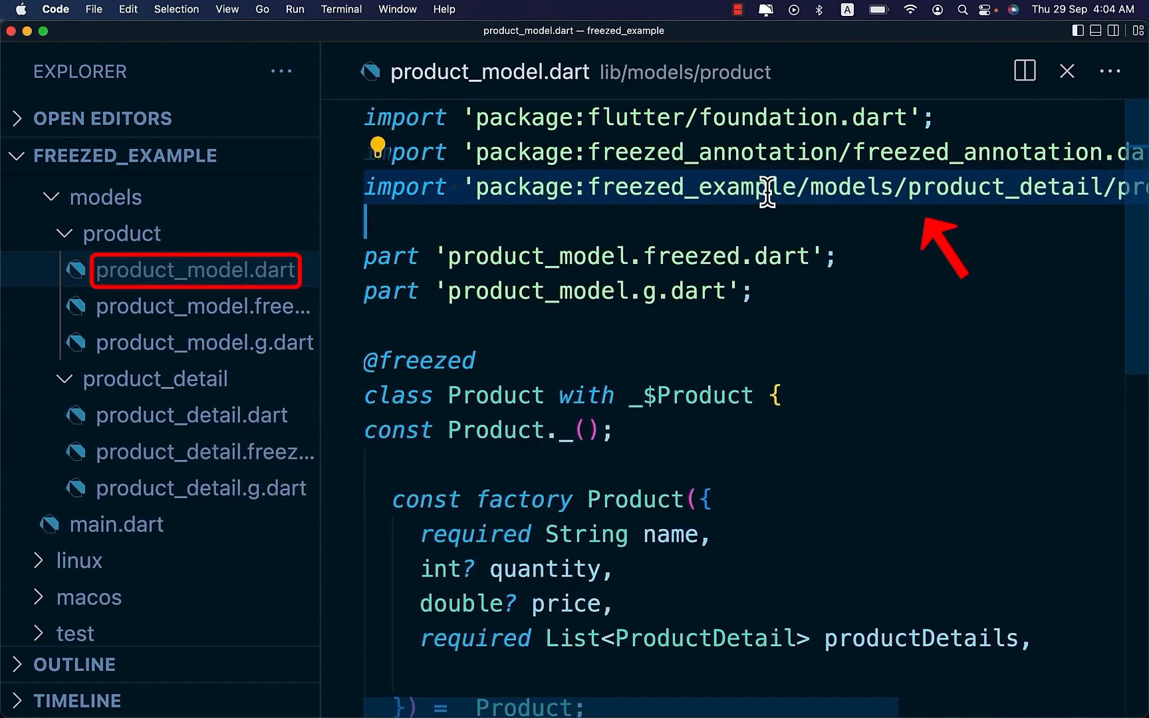
scroll("right", 3)
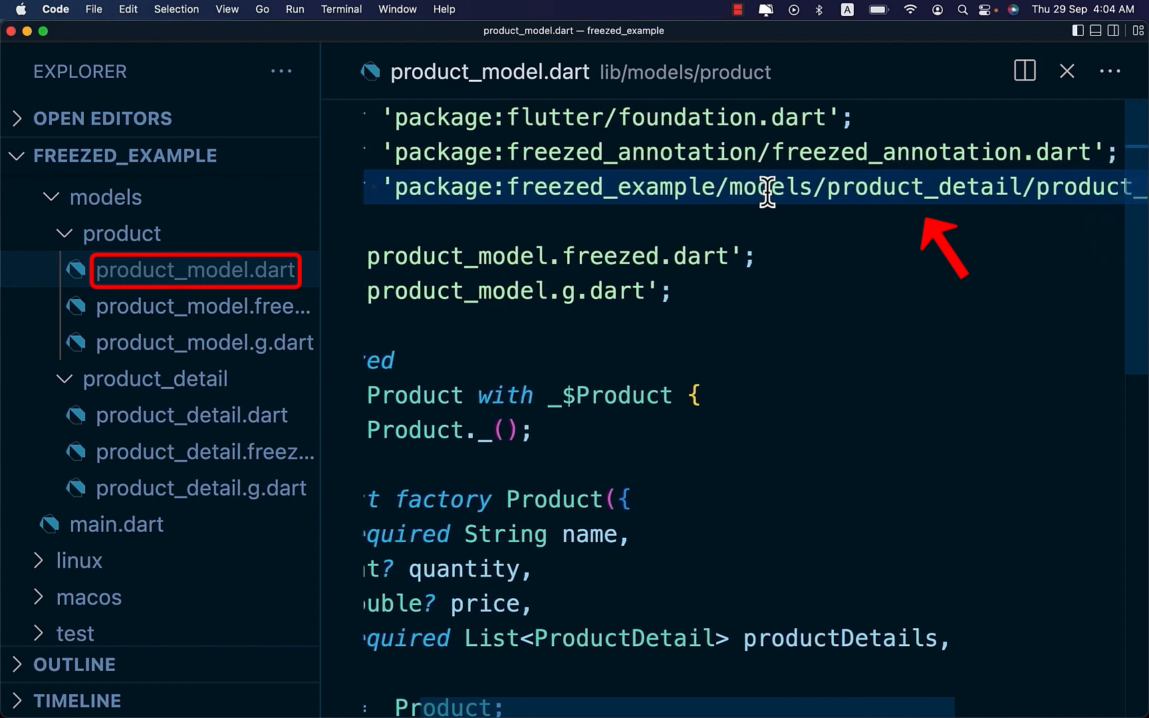
left_click(115, 524)
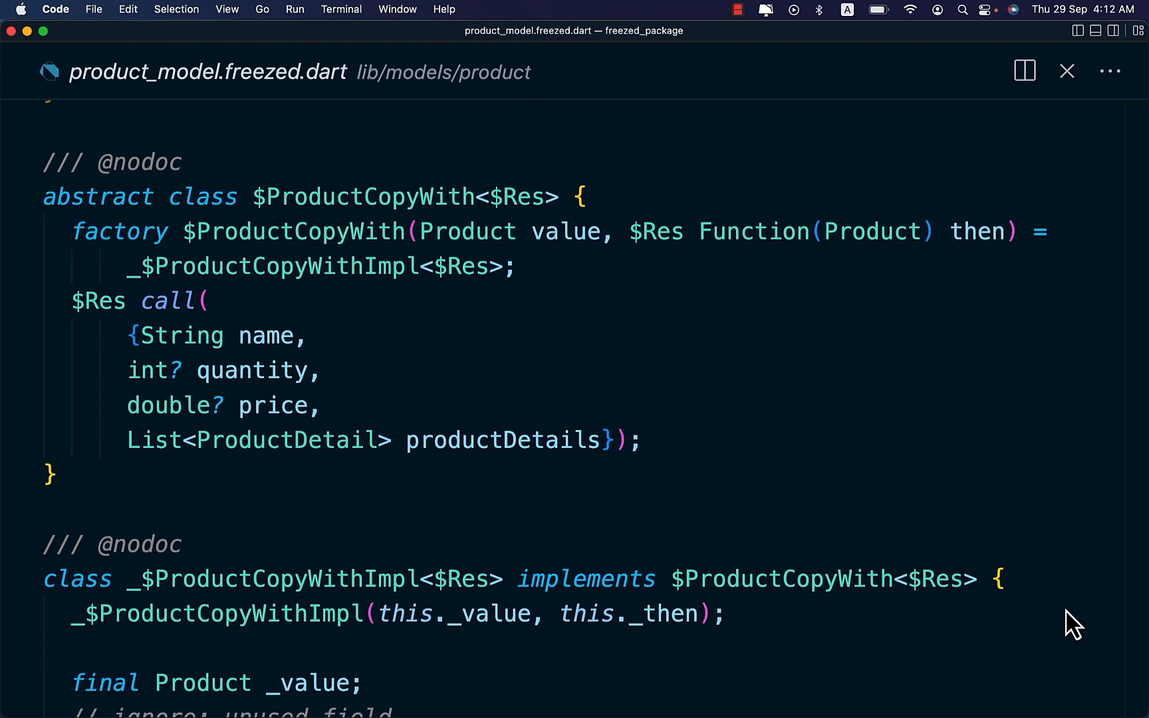
scroll("down", 3)
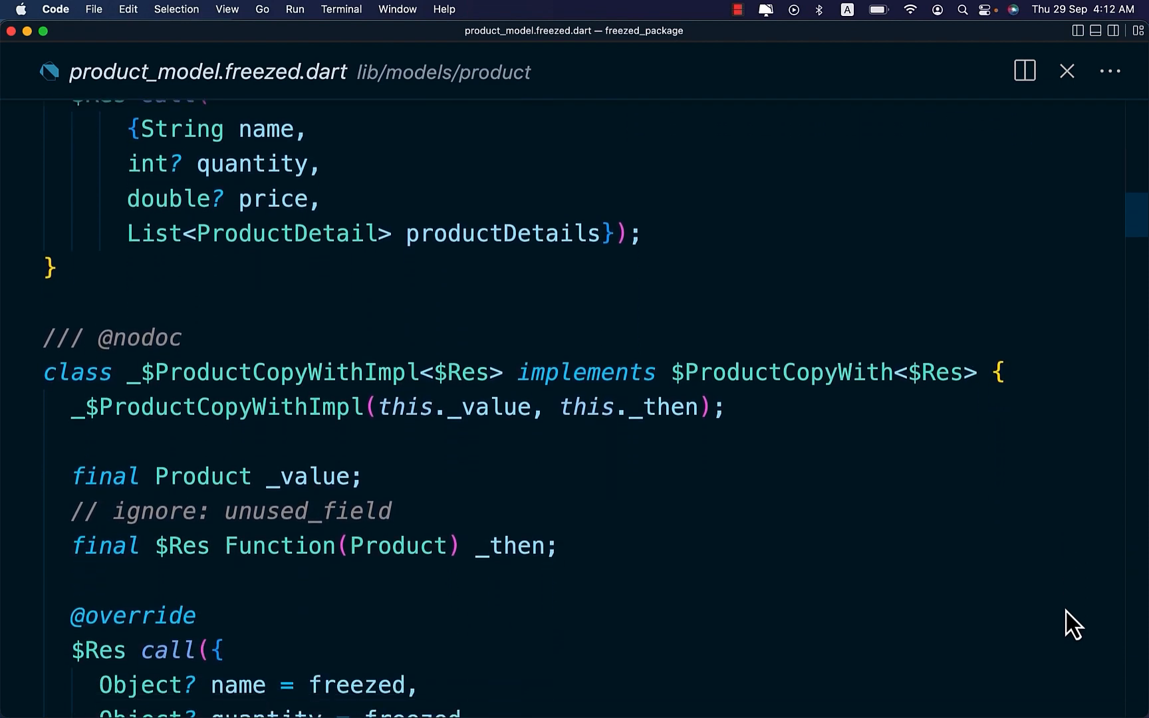
scroll("down", 3)
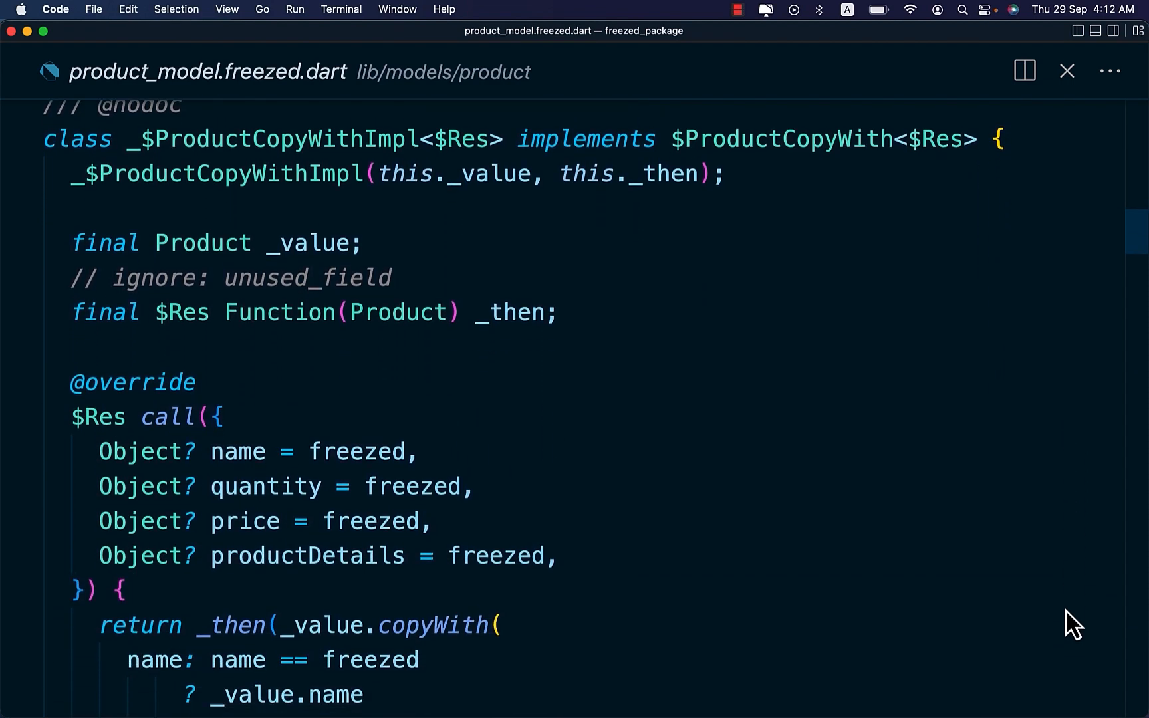